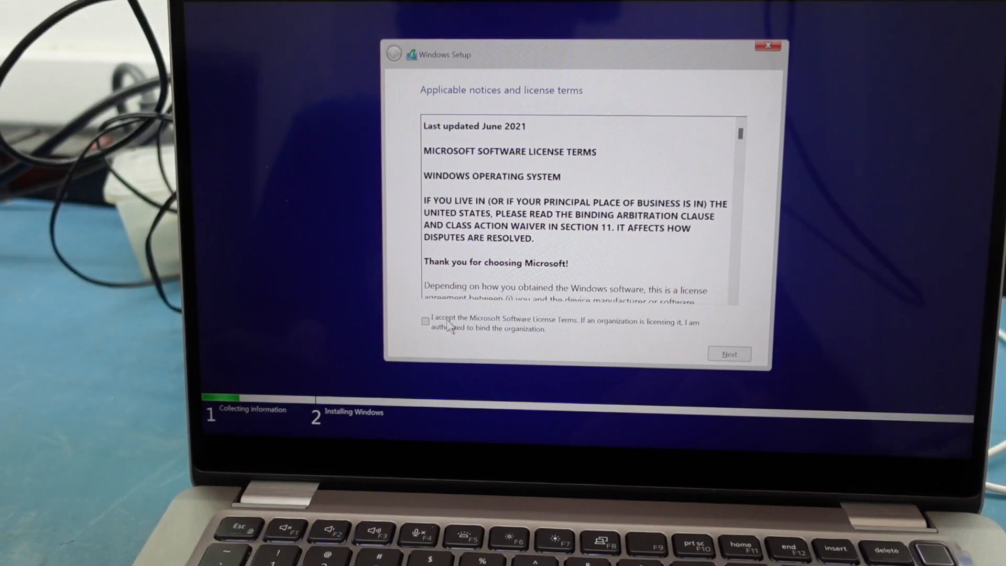
Accept the Microsoft Software License Terms and continue to the installation type choice
click(426, 321)
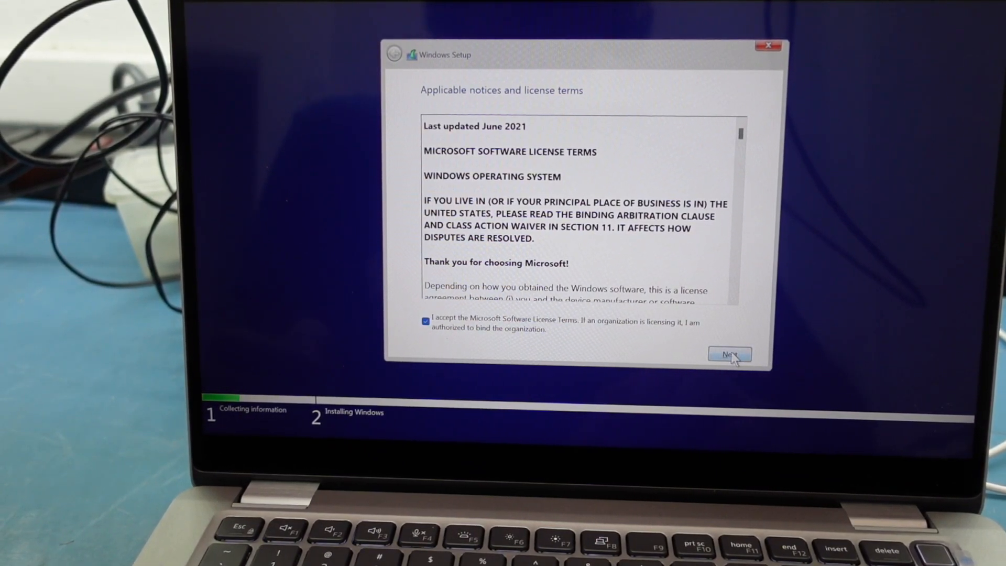
scroll(down, 3)
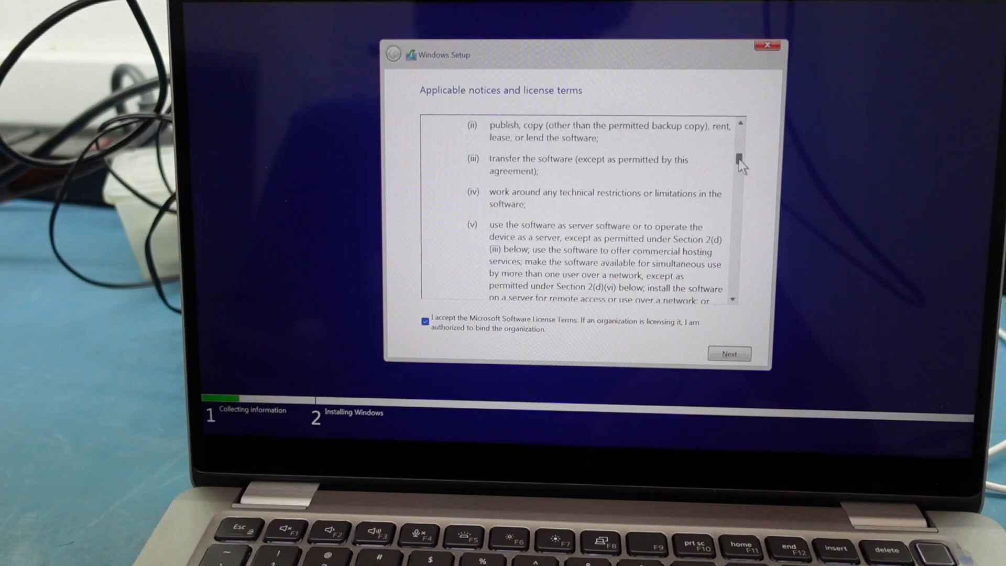
click(728, 354)
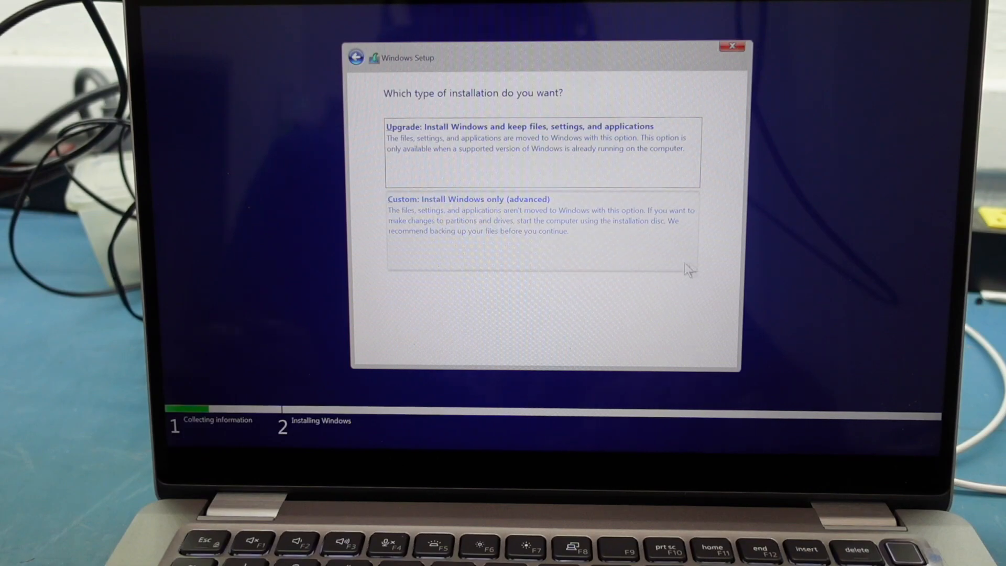
mouse_move(517, 202)
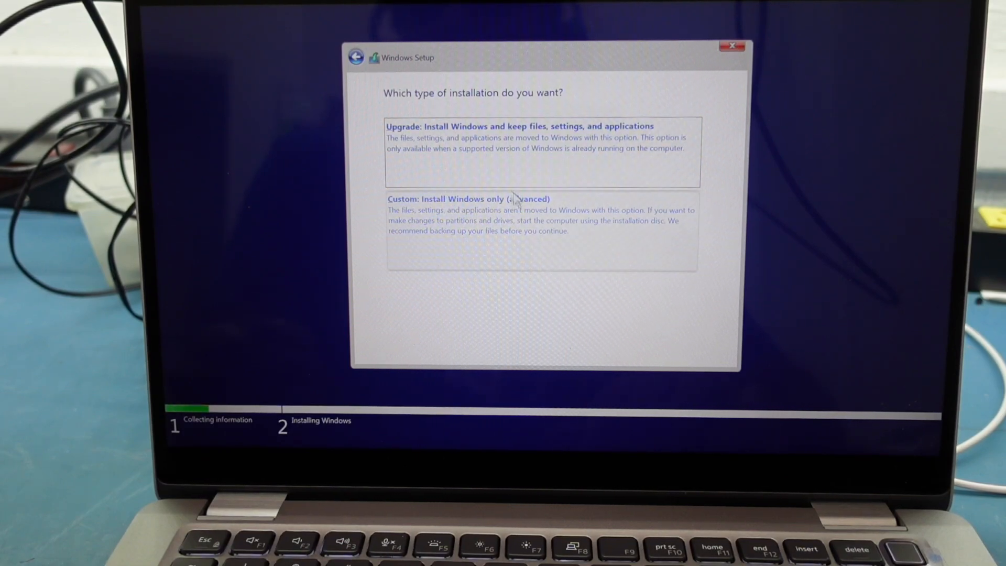
mouse_move(518, 218)
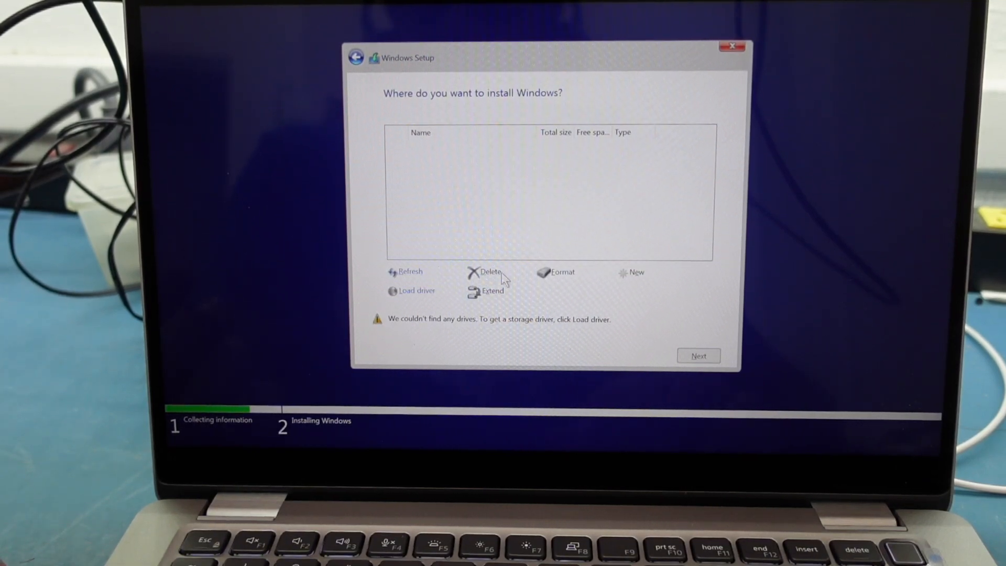
mouse_move(415, 291)
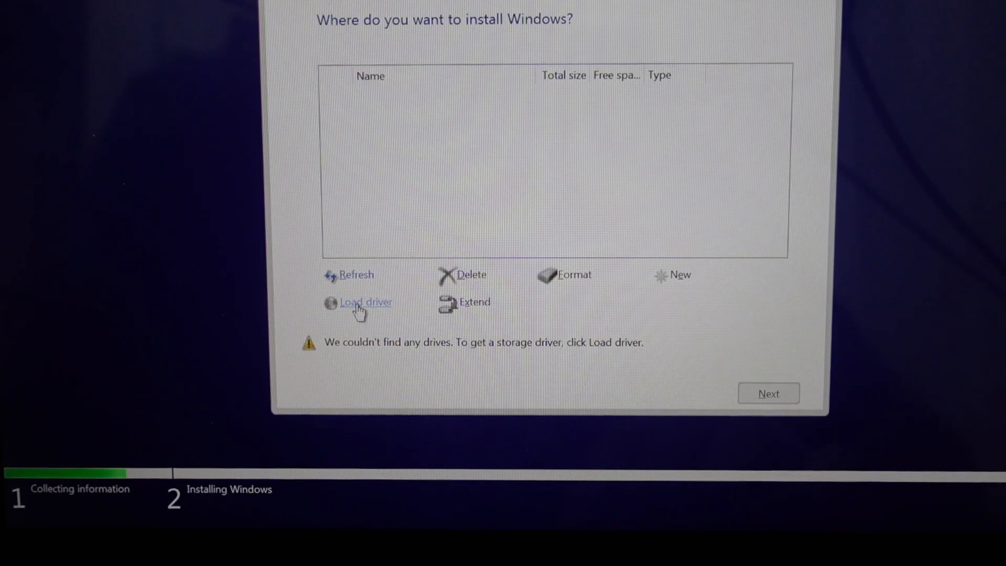
Choose Load driver on the 'Where do you want to install Windows?' page
click(364, 302)
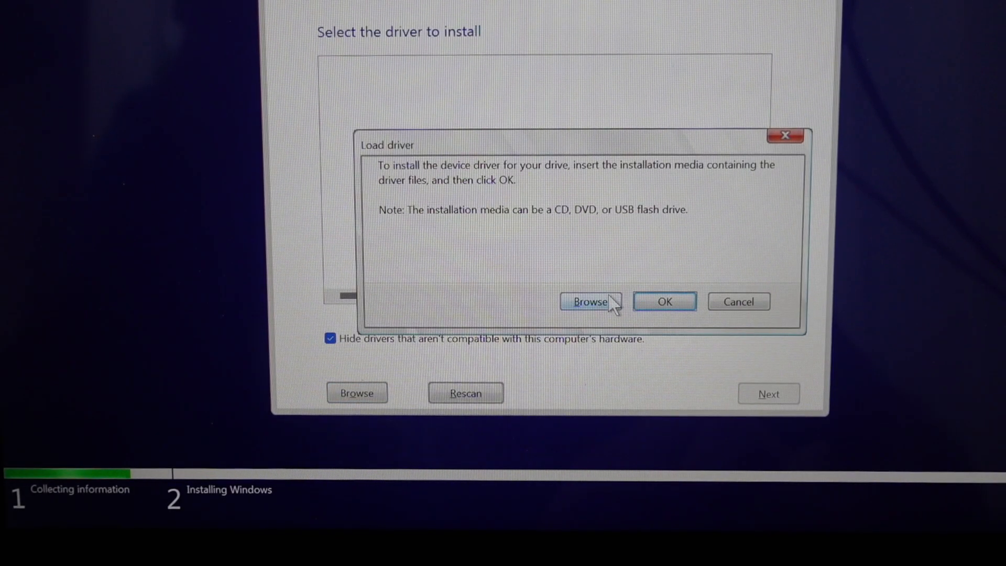
Browse to E:\Intel RST\15063\F6\VMD\f6vmdflpy-x64 as the driver location
click(590, 302)
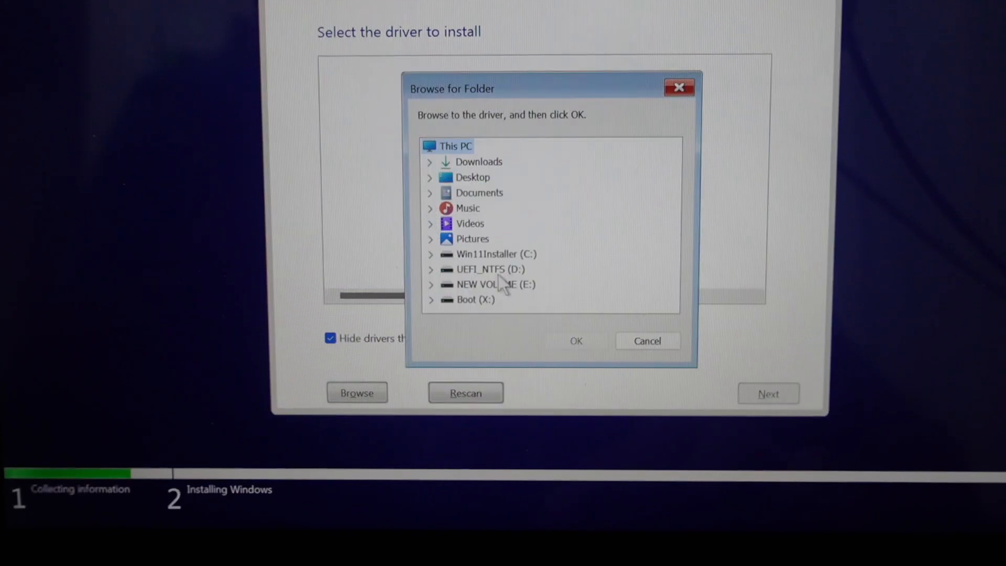
click(429, 284)
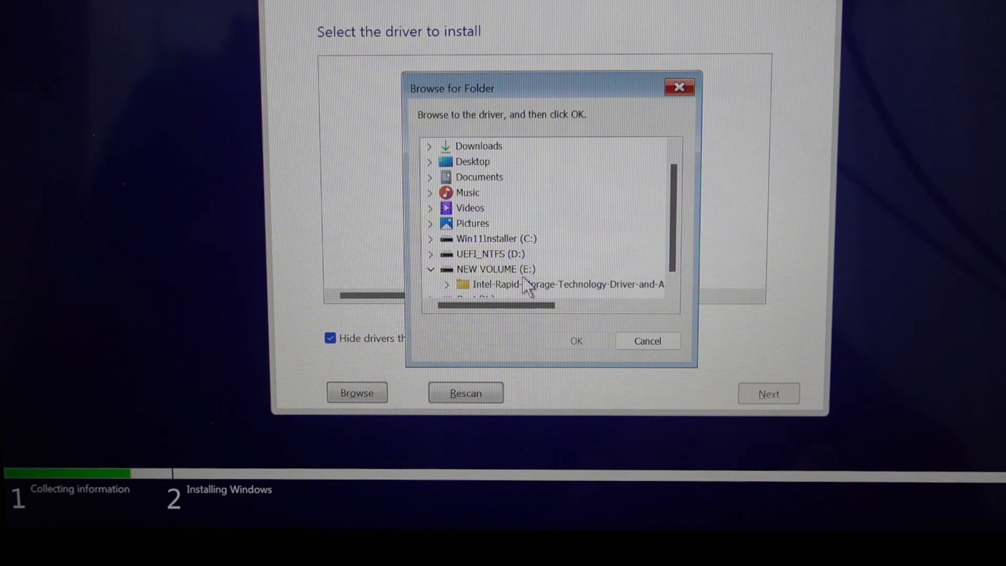
mouse_move(558, 283)
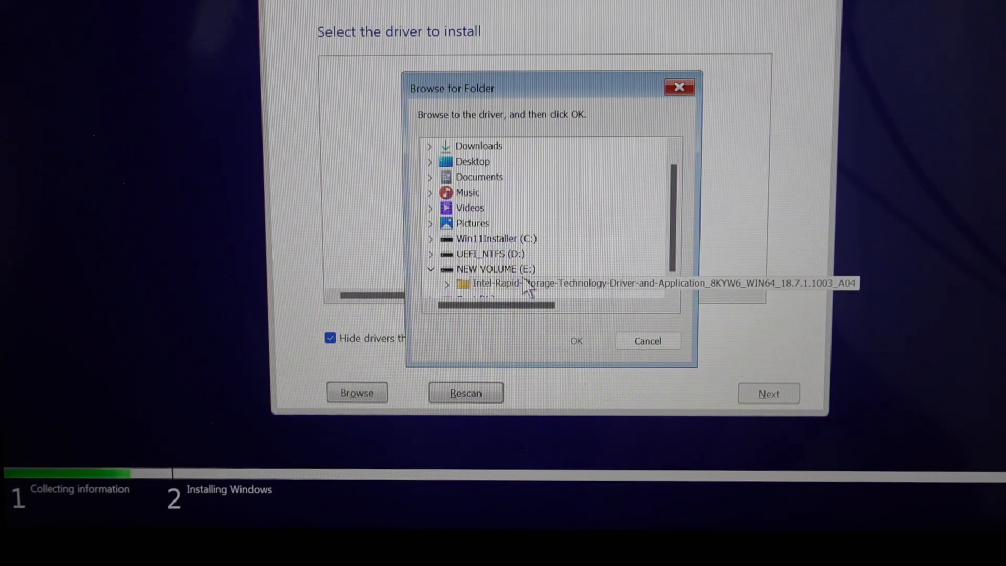
click(445, 283)
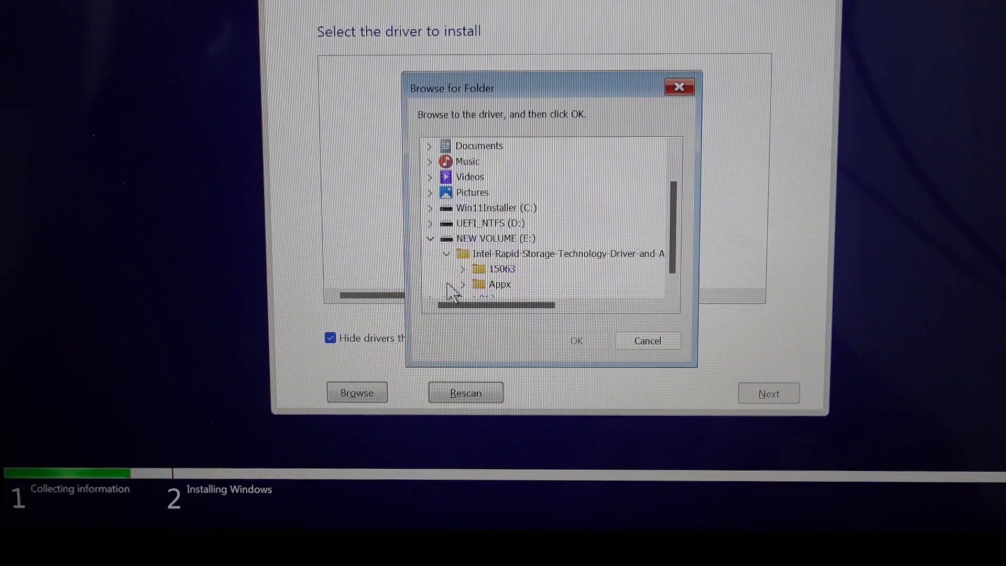
mouse_move(504, 282)
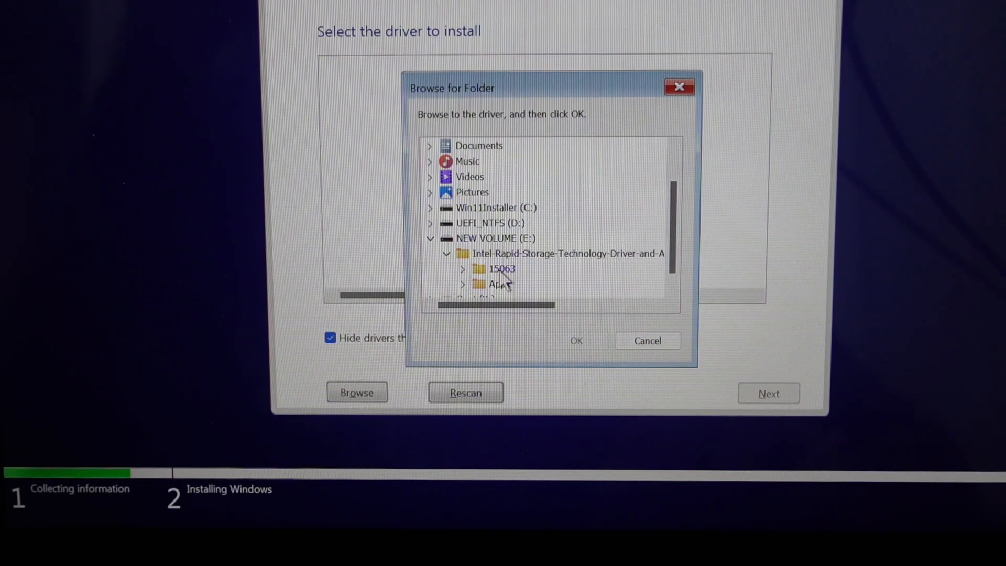
click(462, 268)
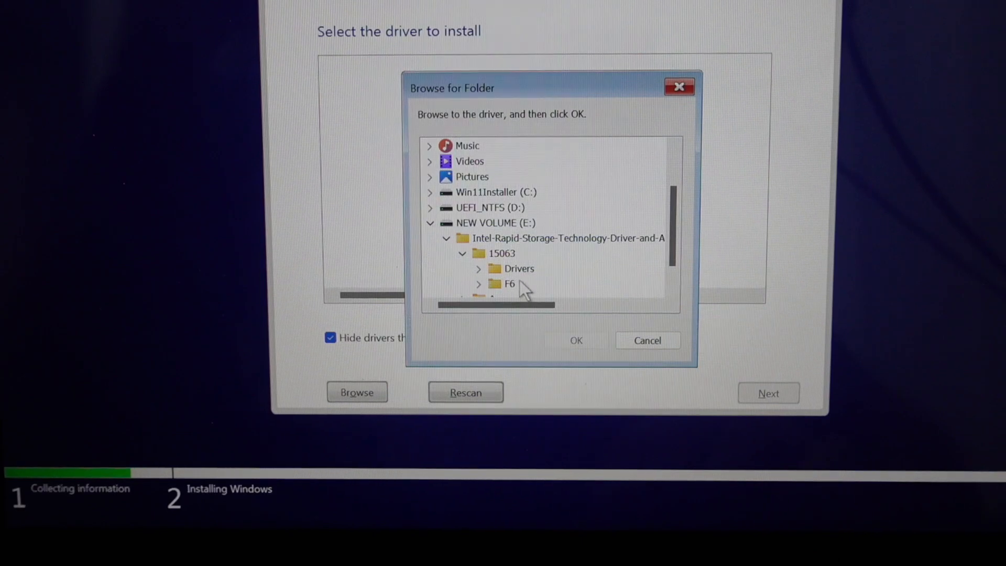
click(478, 284)
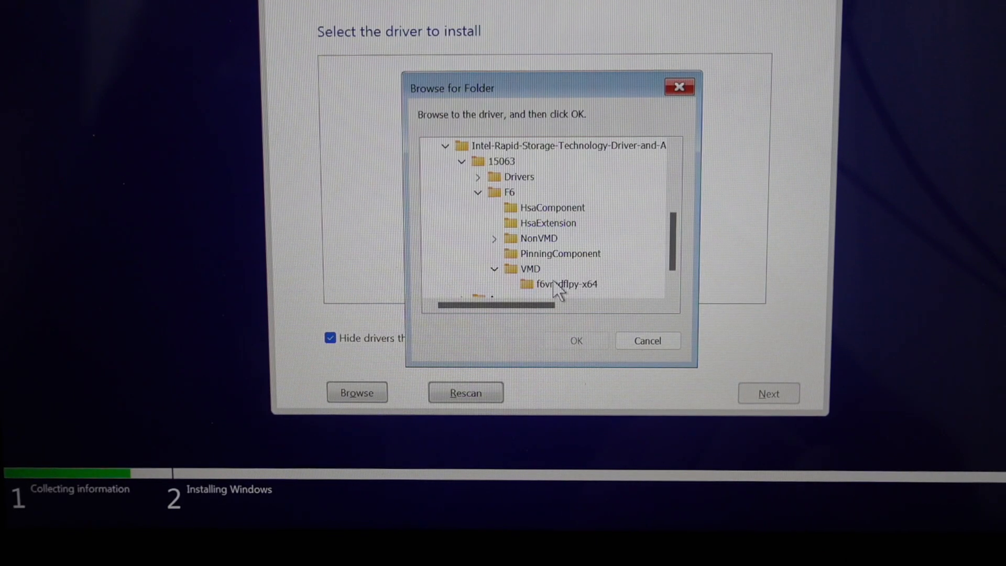
click(566, 284)
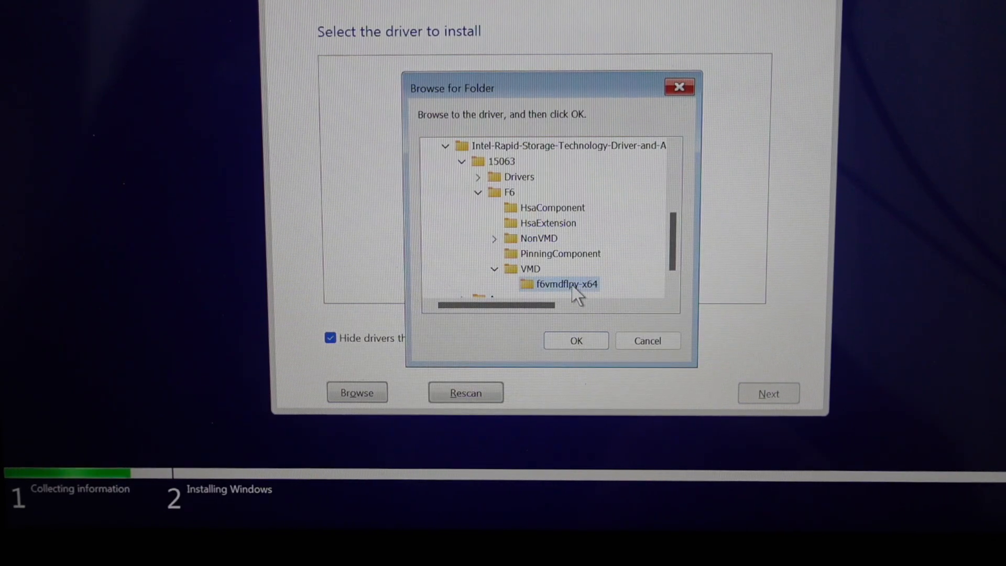
click(575, 340)
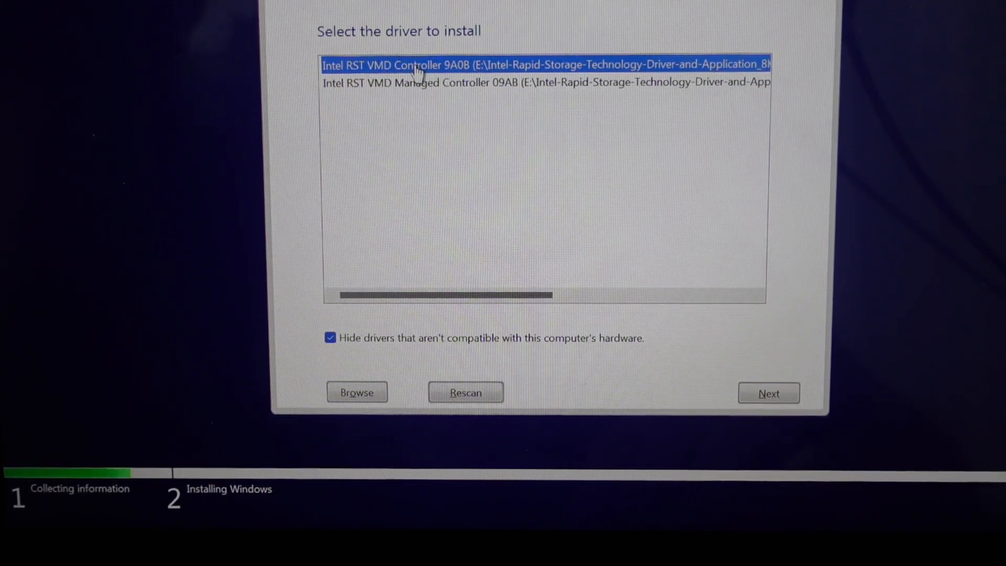
mouse_move(747, 353)
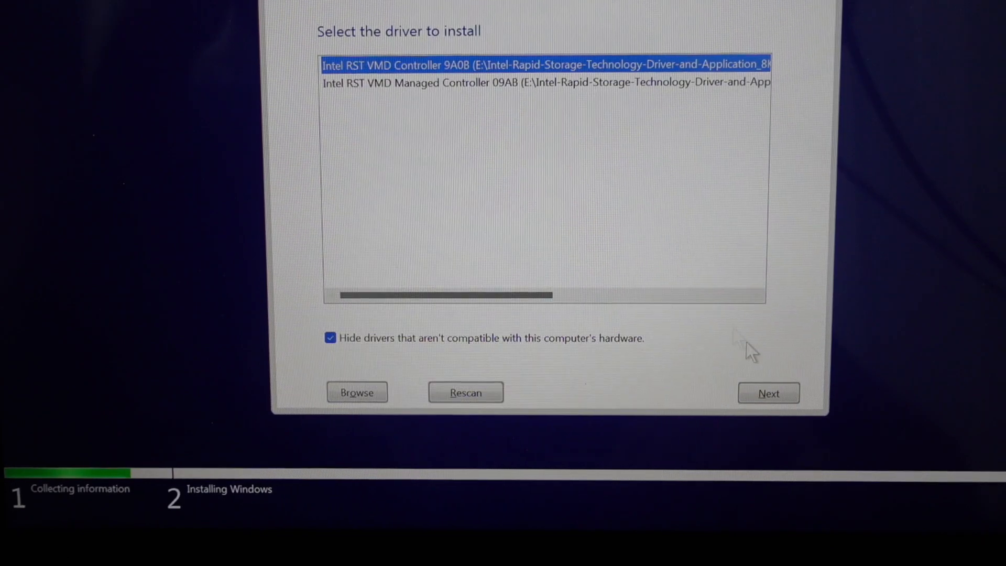
Load the Intel RST VMD Controller 9A0B driver from the found driver list
click(769, 392)
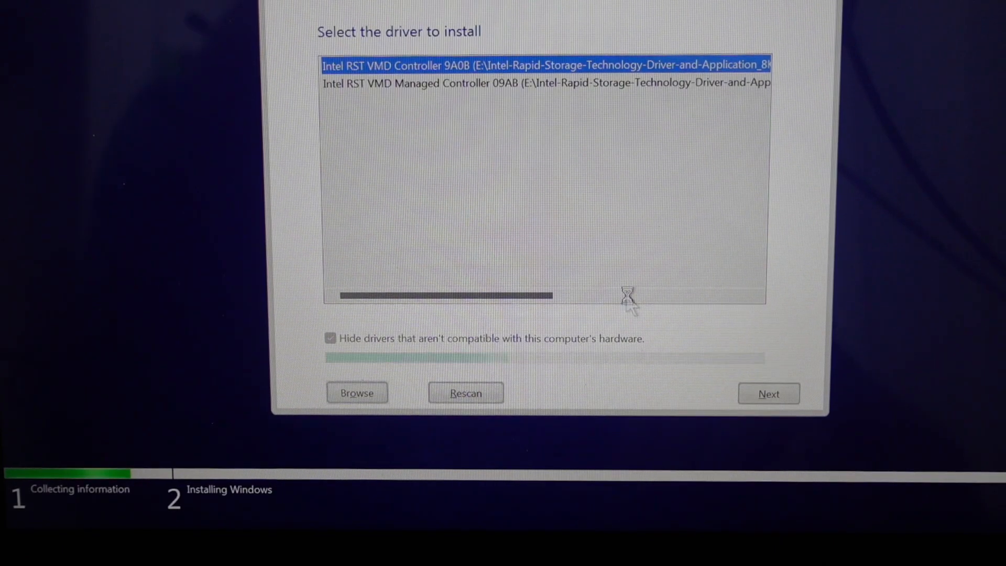
click(767, 393)
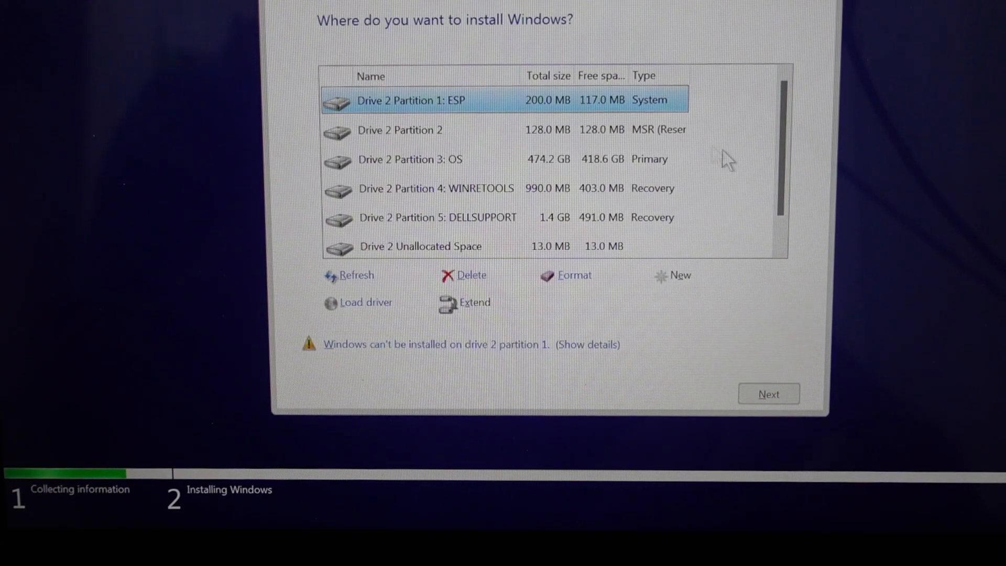
mouse_move(789, 138)
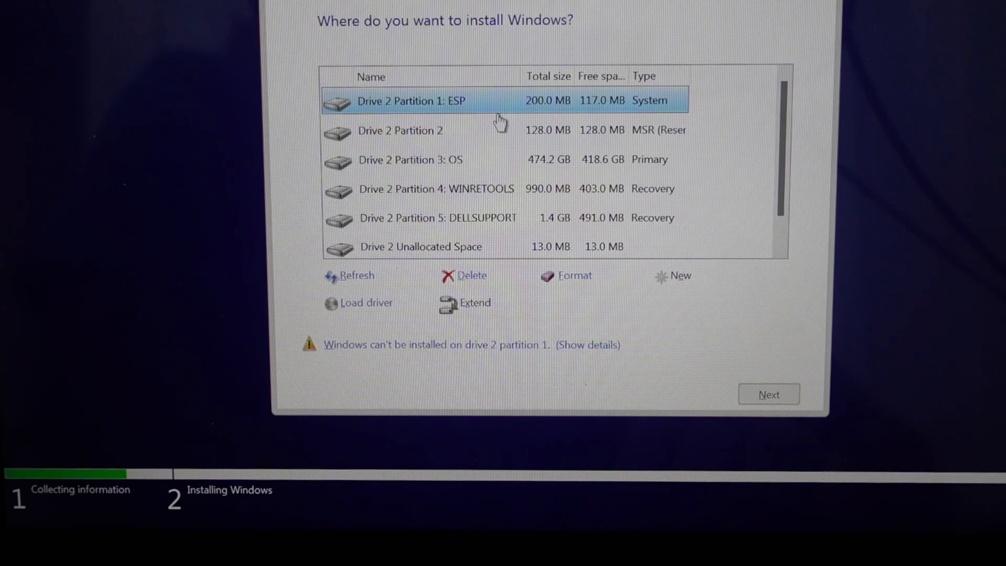
mouse_move(479, 130)
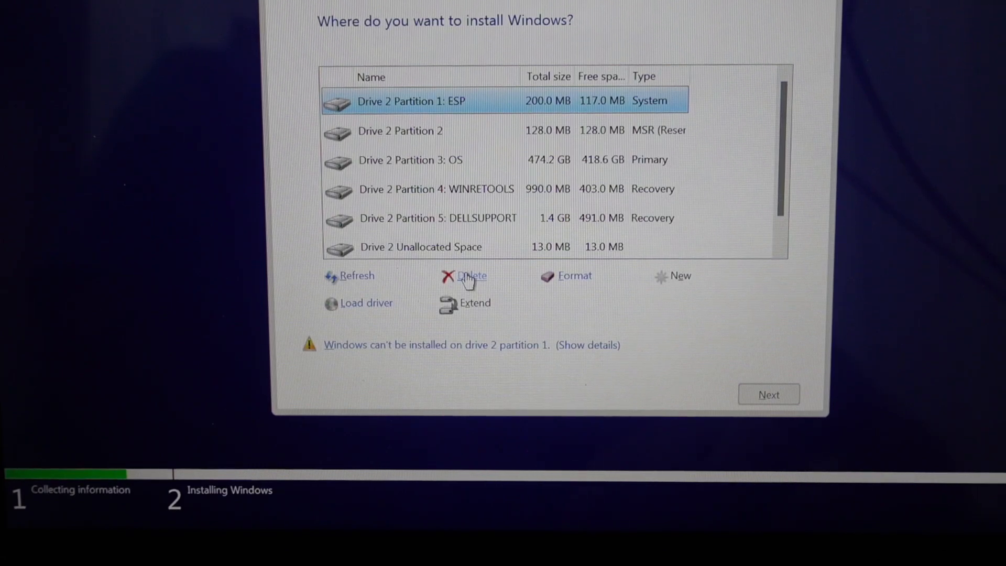
Delete Drive 2's ESP and recovery partitions, then install onto the 476.9 GB unallocated space
click(472, 275)
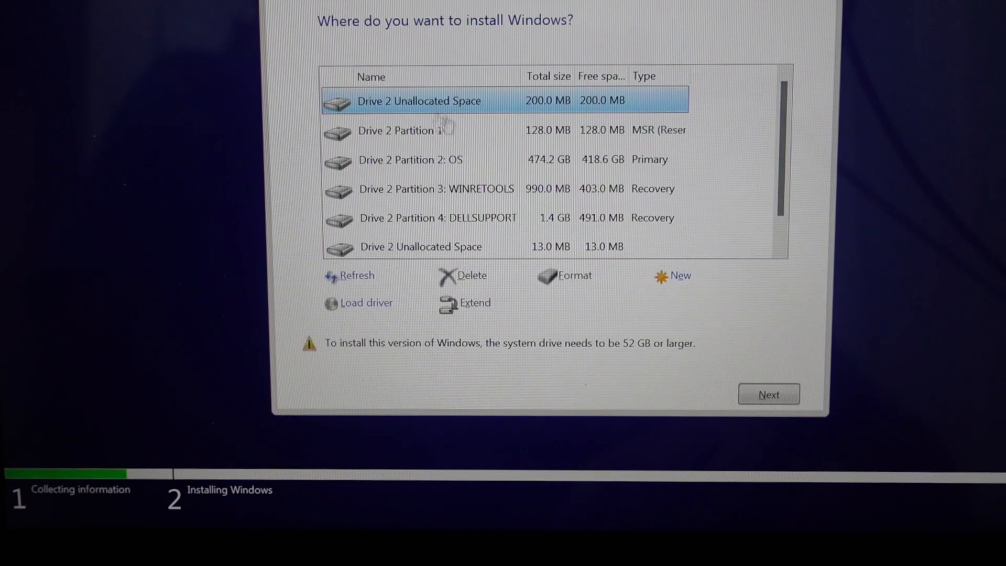
click(467, 275)
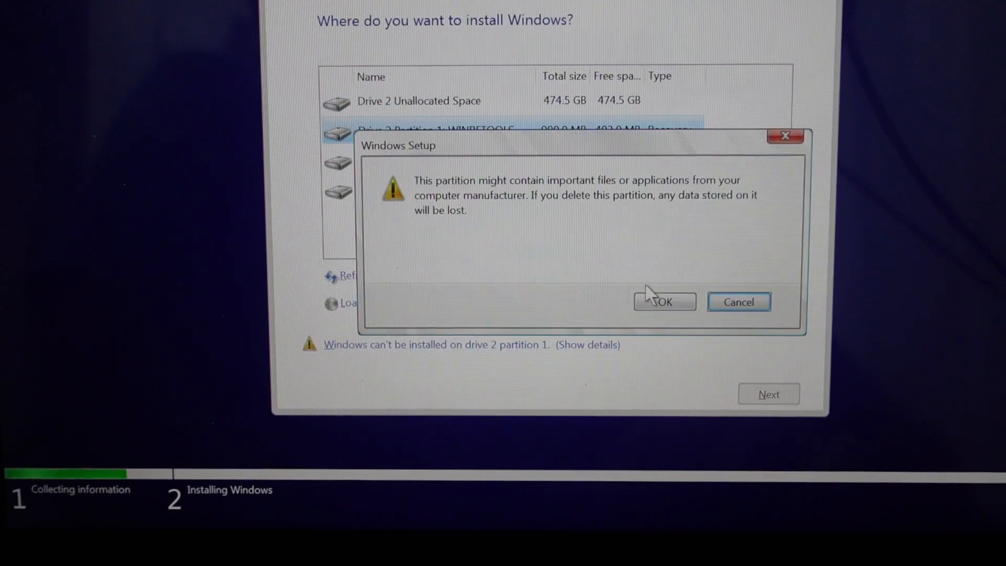
click(664, 302)
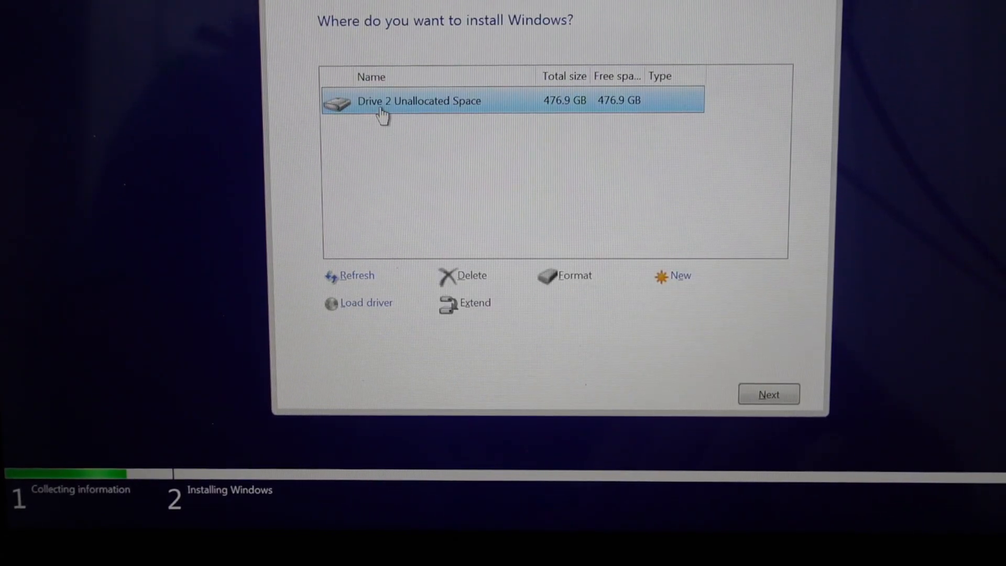
mouse_move(449, 106)
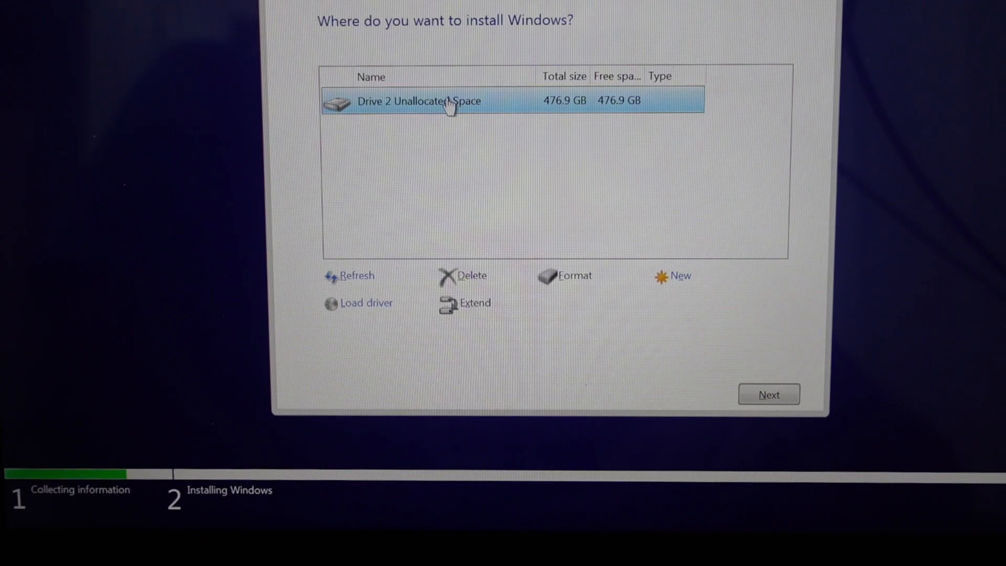
mouse_move(414, 146)
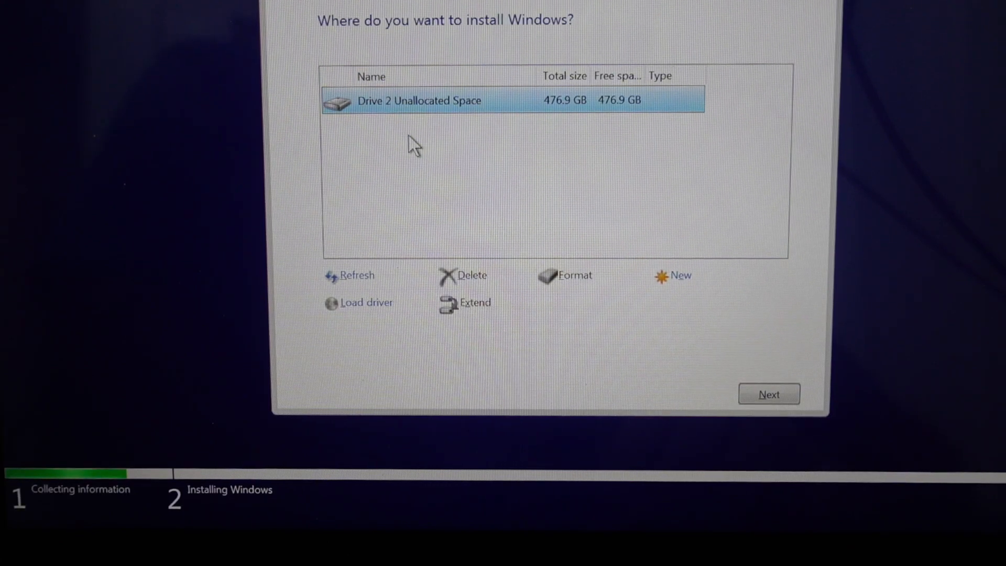
mouse_move(561, 138)
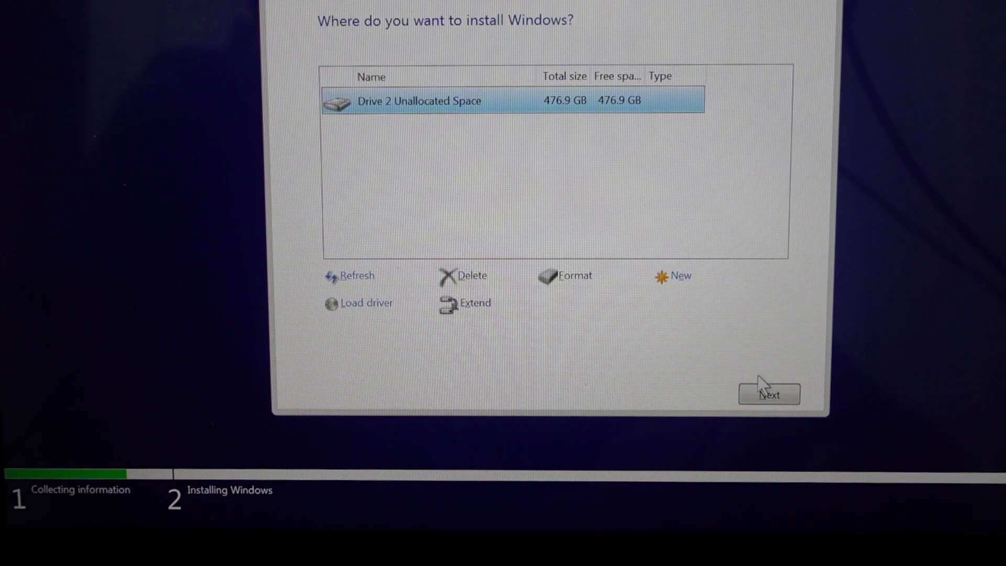
click(767, 394)
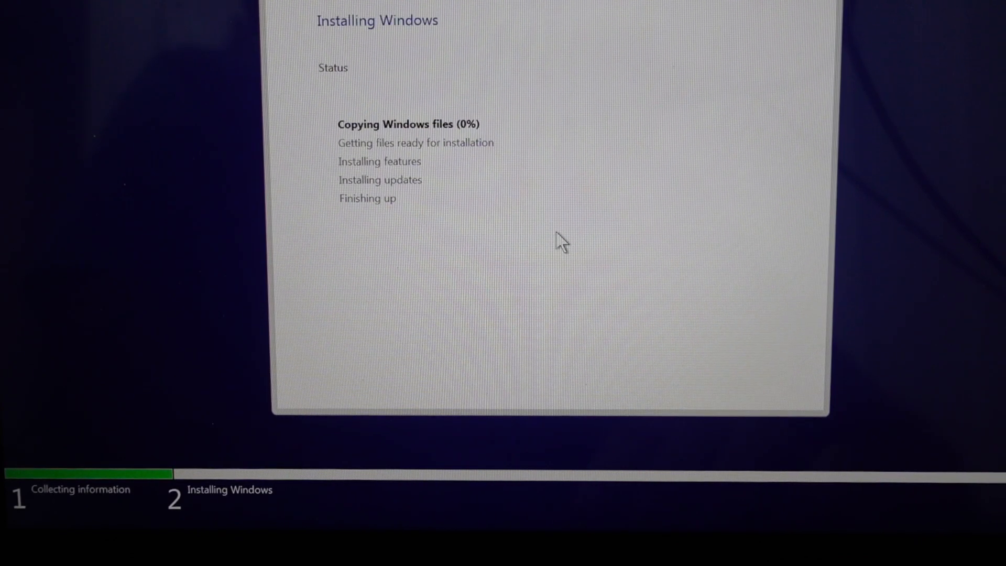